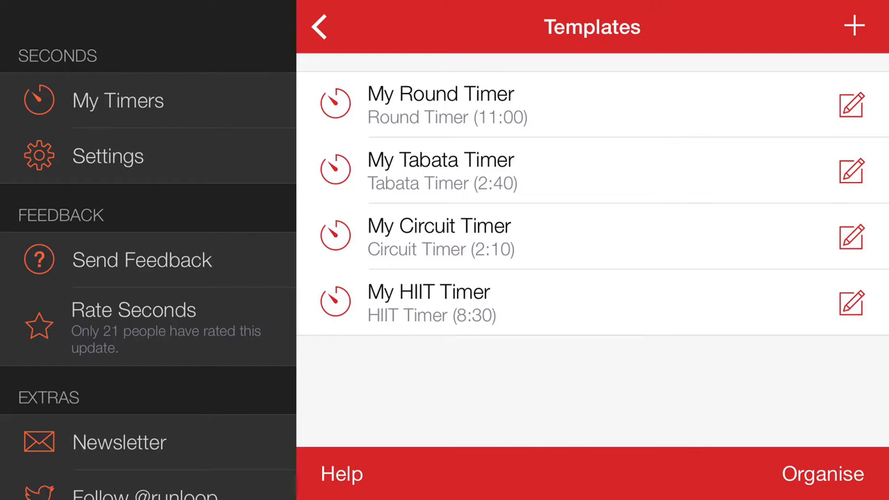
Step: Begin a new custom timer from the Templates screen
click(855, 26)
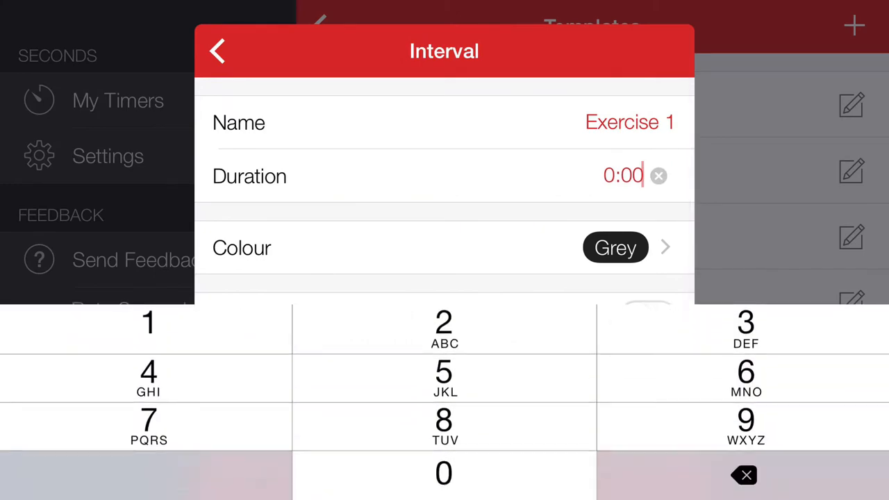
Step: Give Exercise 1 a 0:10 duration and Green colour, then return to the timer
click(616, 248)
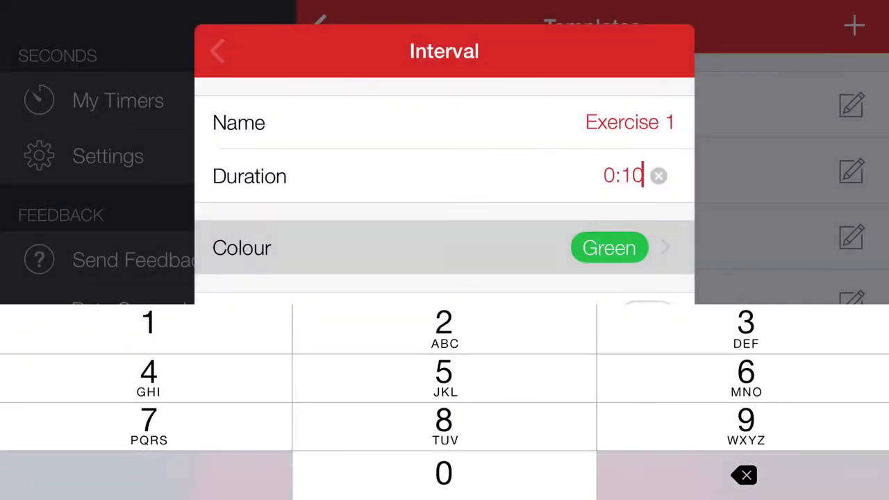
click(216, 50)
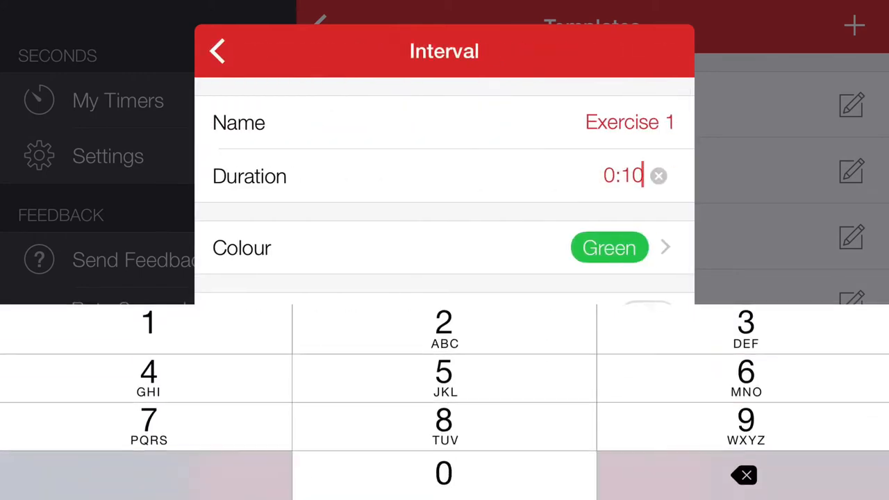
Step: Add green exercises of 0:20 and 0:30 after the first one
click(217, 50)
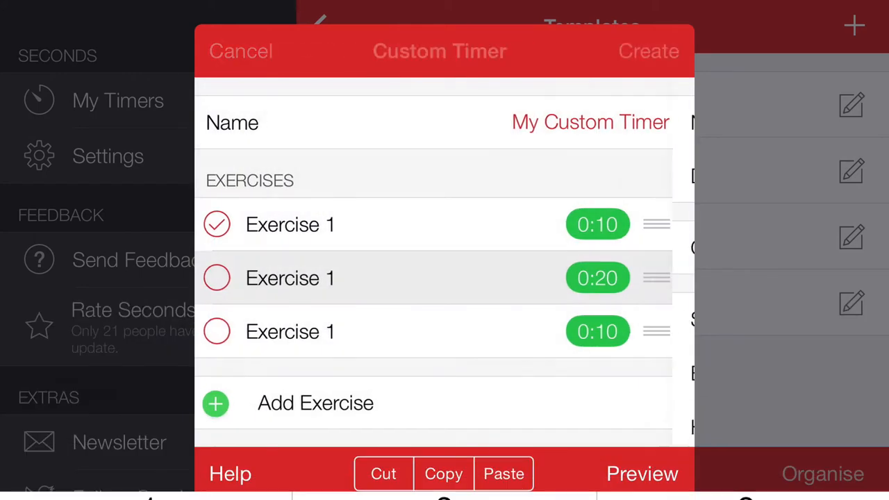
click(290, 225)
text(0:30)
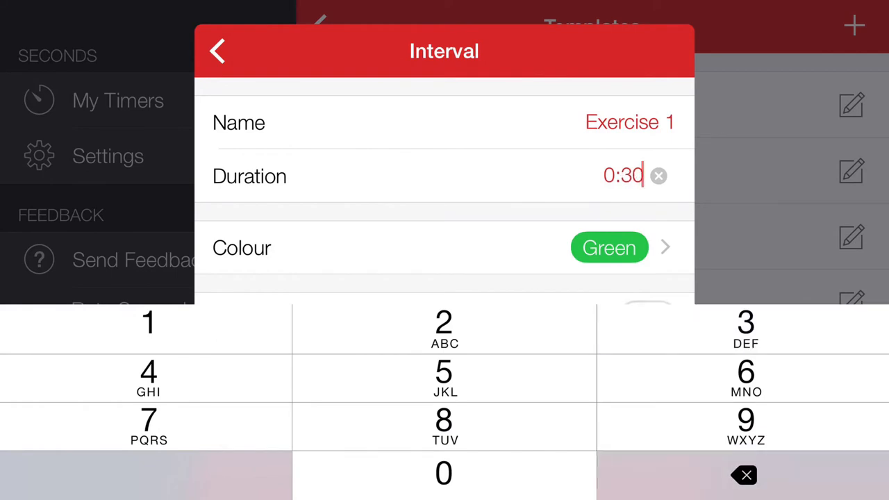
click(217, 50)
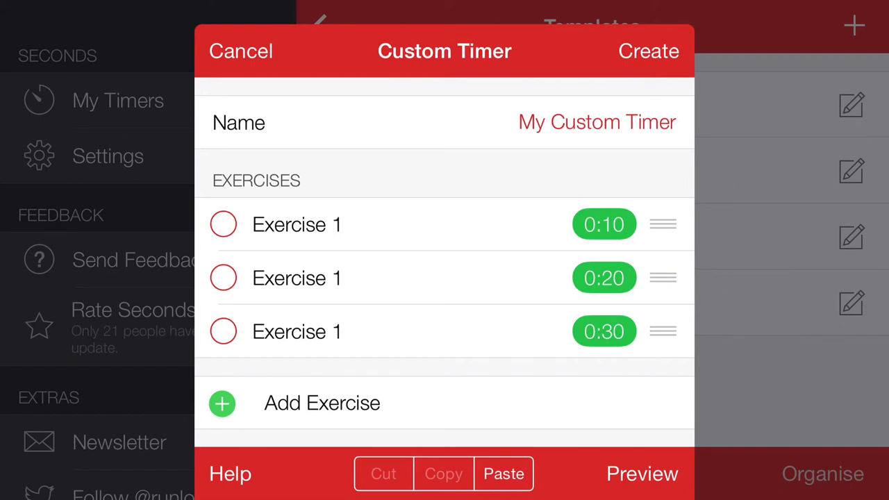
Step: Copy and paste the first two exercises to append 0:20 and 0:10 intervals
click(222, 278)
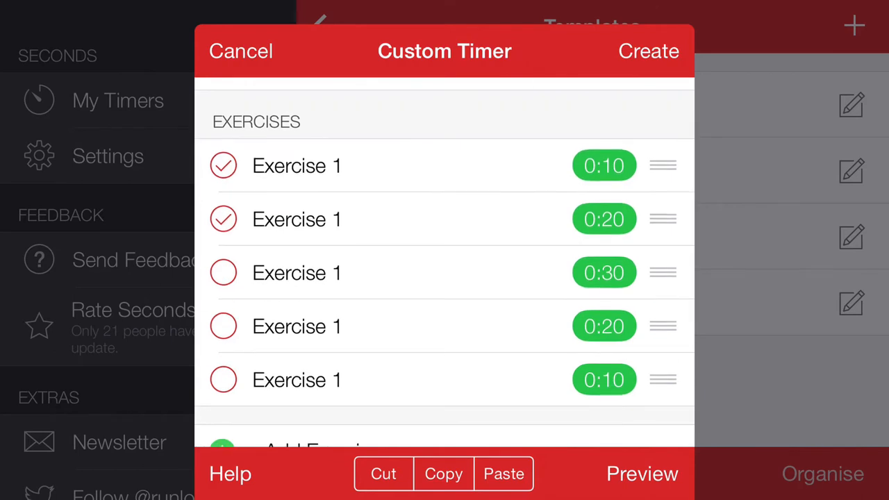
scroll(down, 3)
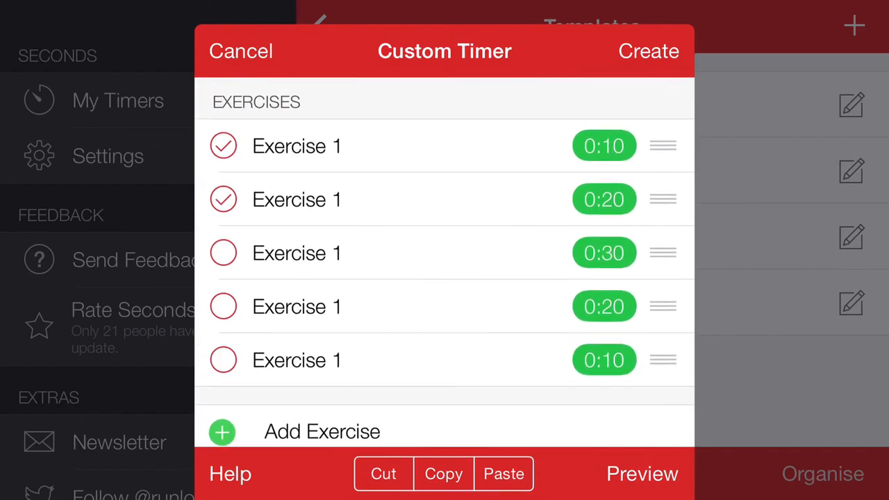
scroll(down, 3)
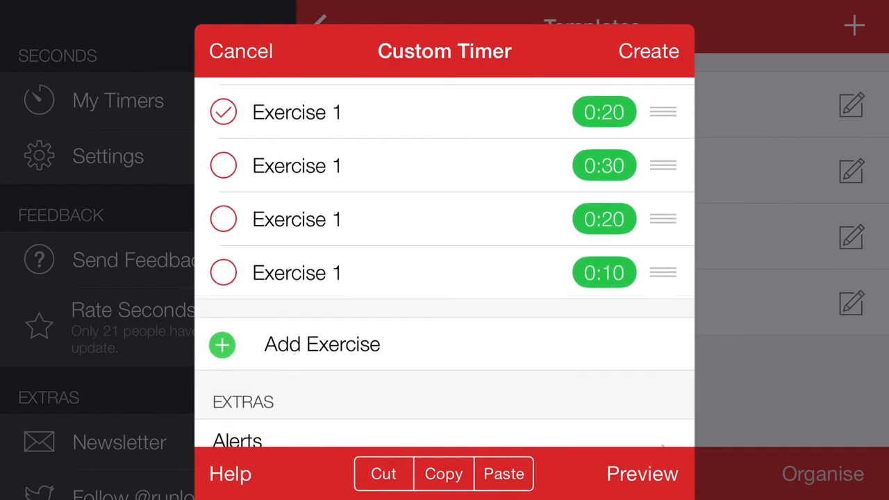
Step: Add an interval named Rest lasting 0:10 with Grey colour
click(322, 345)
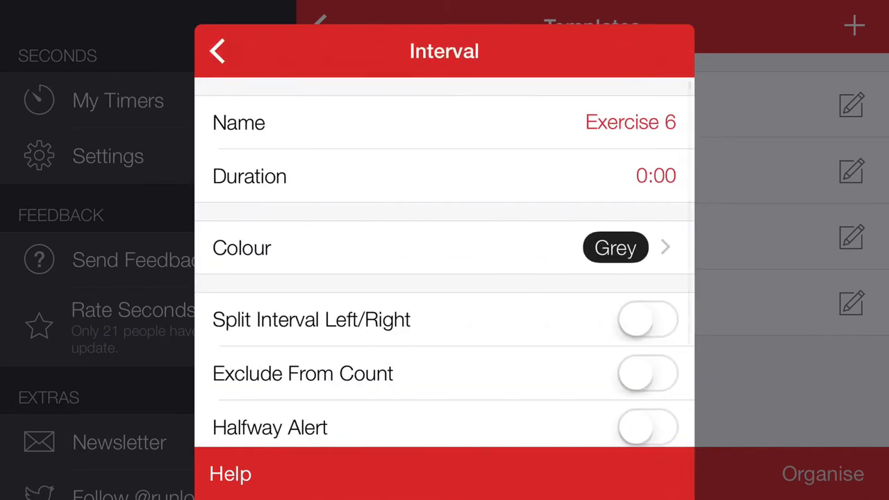
click(628, 122)
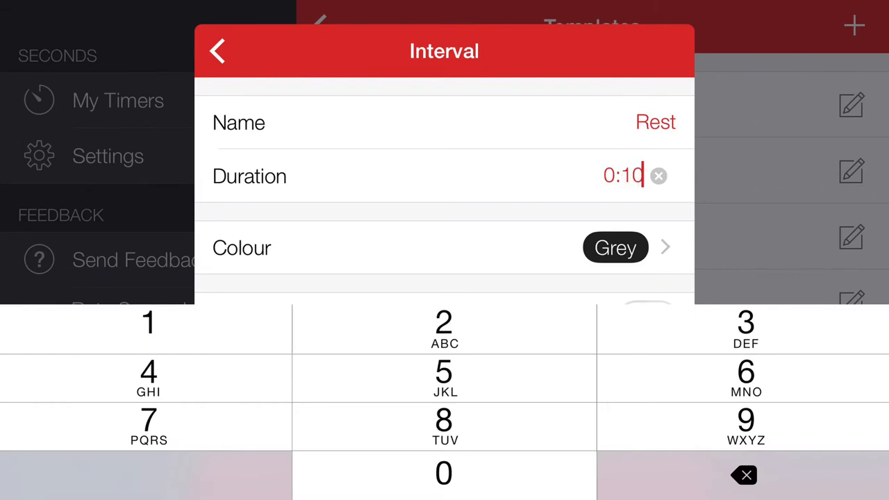
click(216, 50)
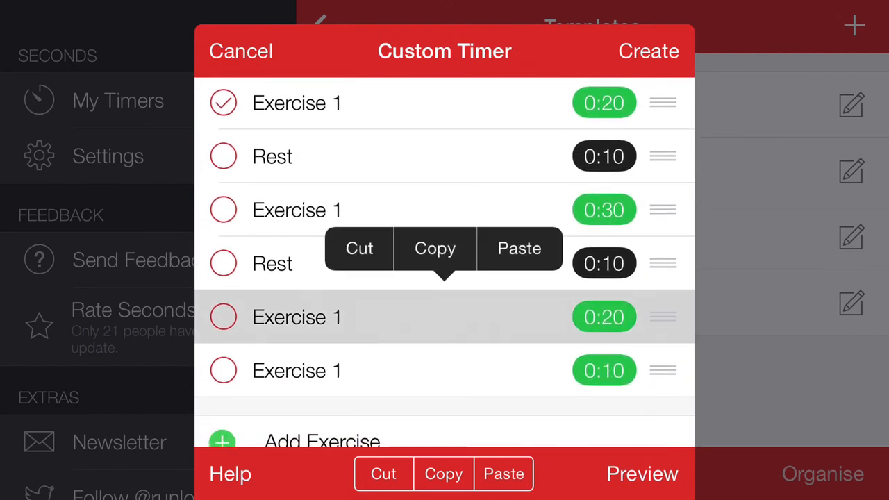
Step: Paste a Rest between every exercise and preview the alternating sequence
click(520, 247)
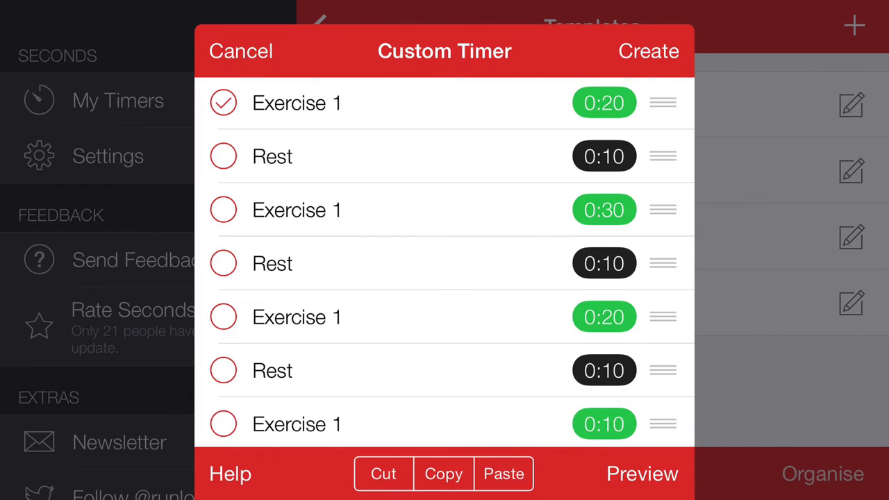
click(642, 474)
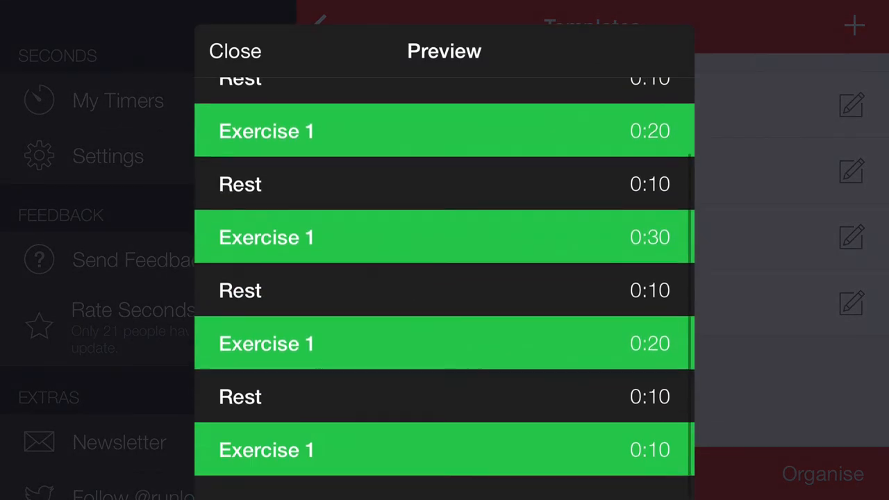
scroll(up, 3)
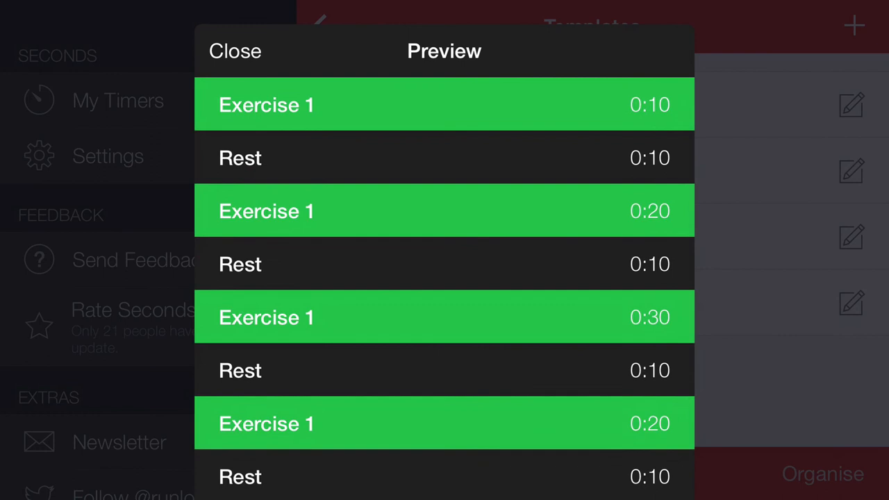